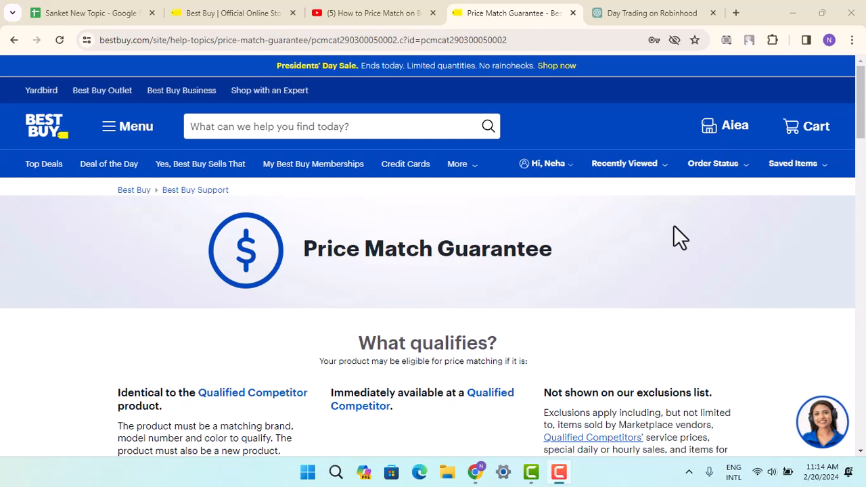
mouse_move(431, 361)
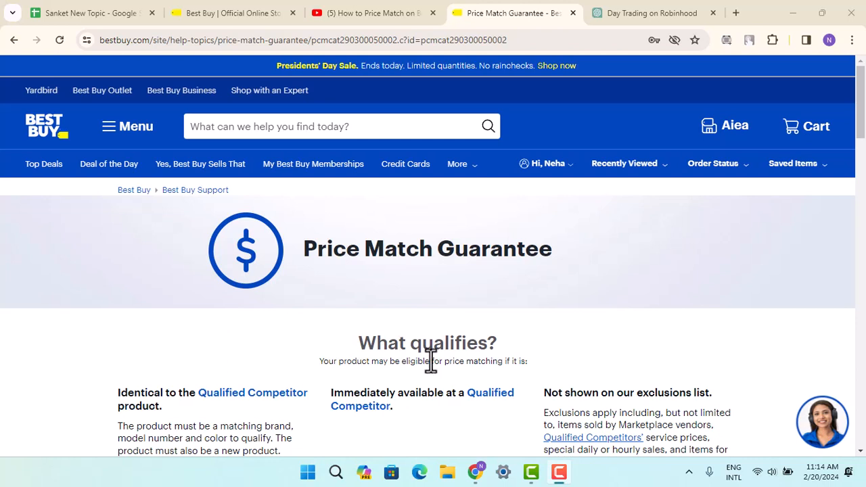
mouse_move(43, 164)
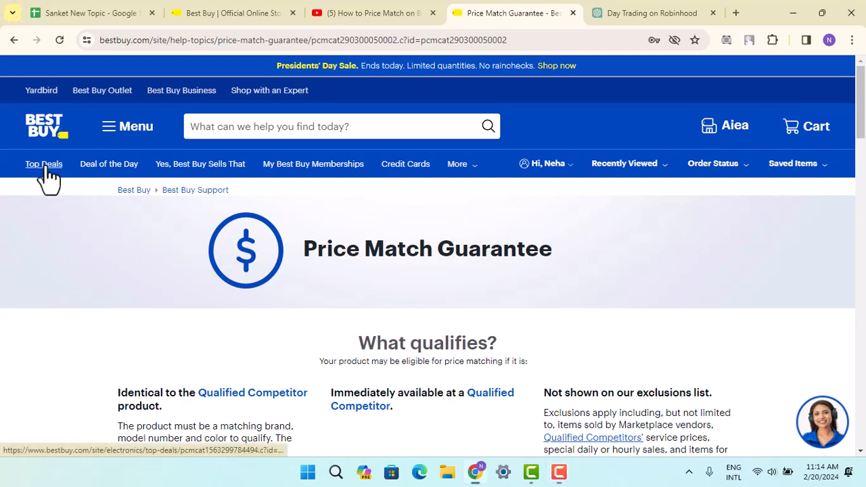
Open the Top Deals page from the Best Buy navigation bar
left_click(44, 164)
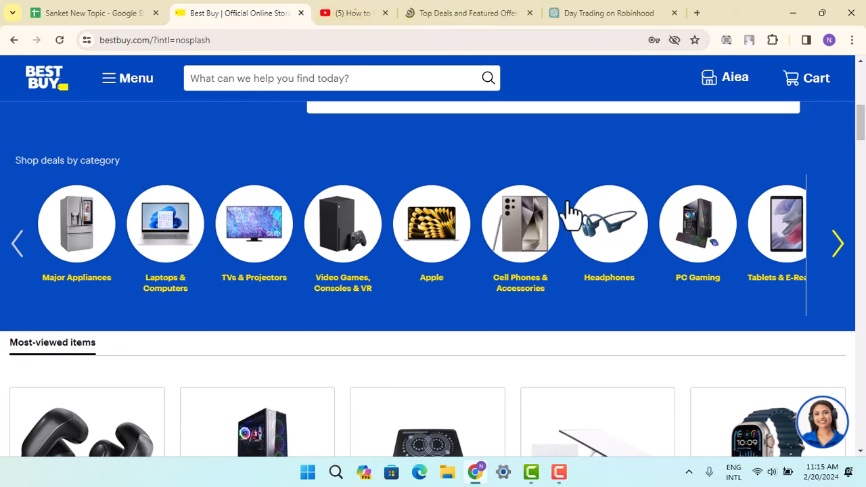
Close the YouTube price-match tutorial tab
left_click(385, 13)
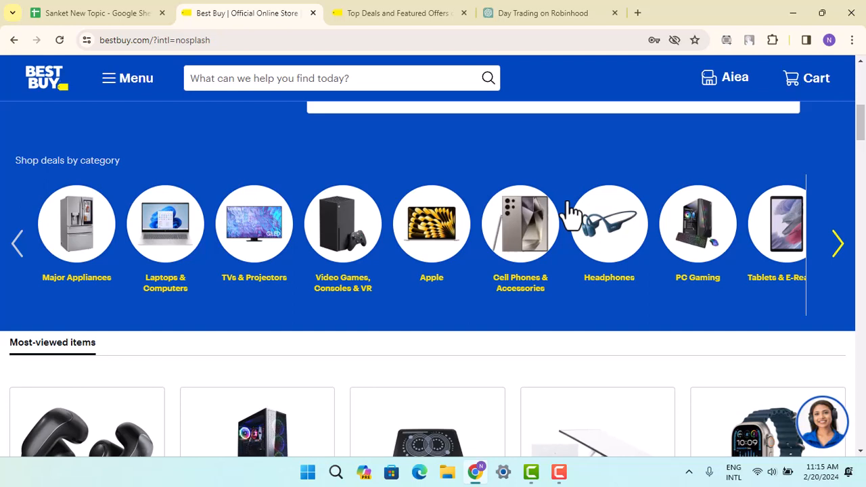
mouse_move(571, 213)
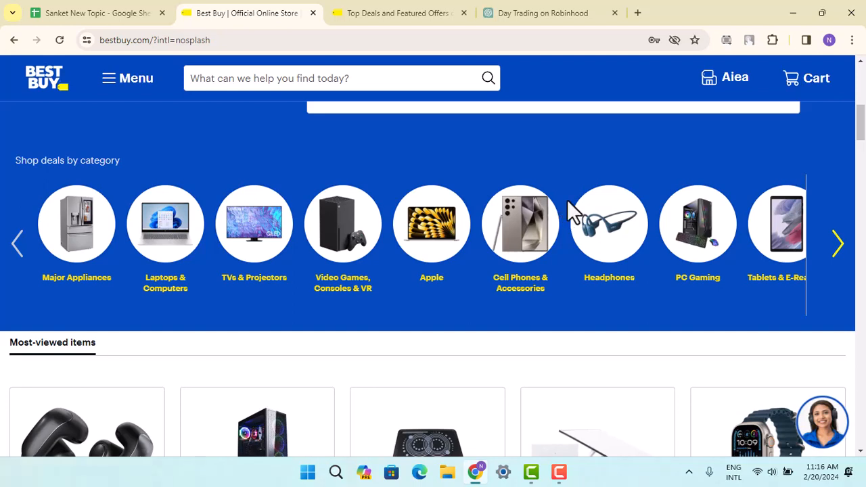